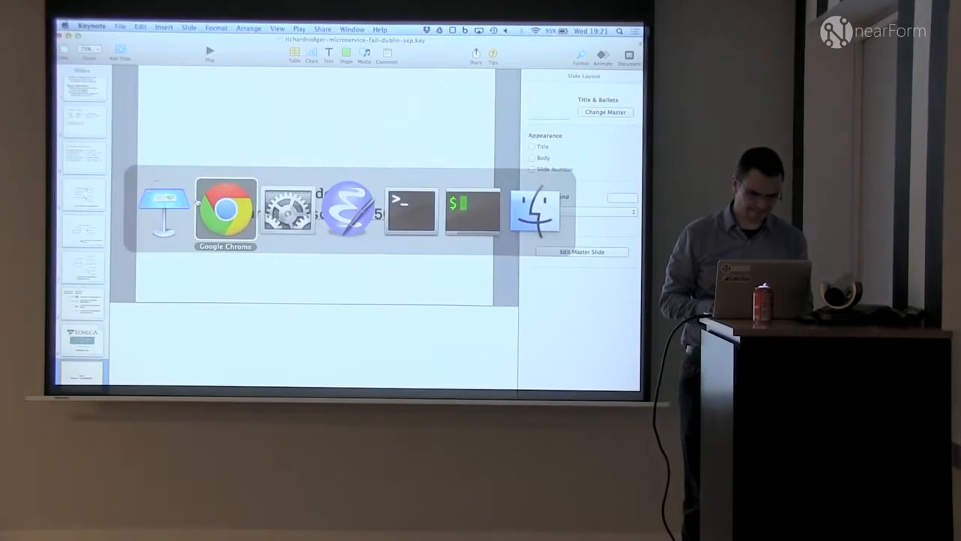
- Leave the Keynote slides for the terminal showing the nodezoo-web debug logs
{"action": "left_click", "coordinate": [349, 211]}
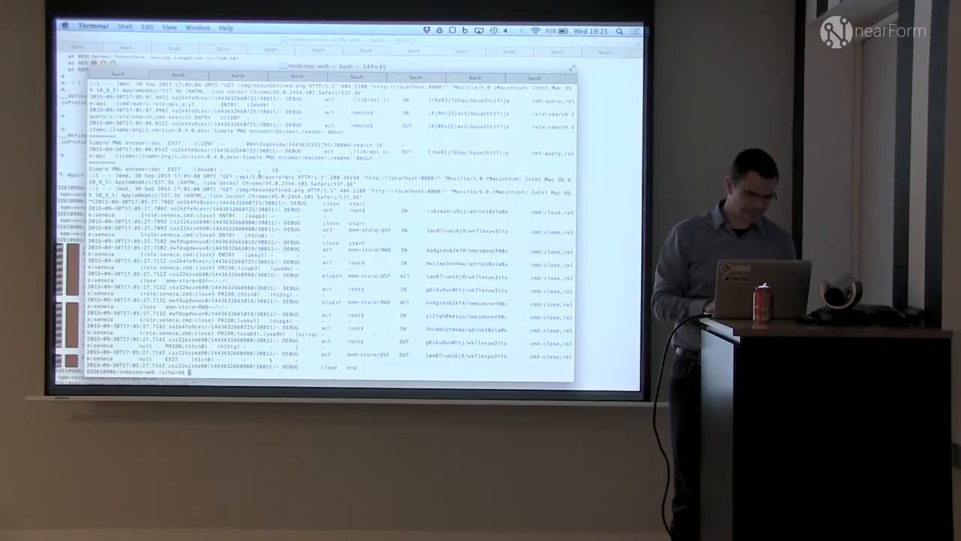
- Start the services with ./run.sh and switch to the NodeZoo search page in Chrome
{"action": "type", "text": "./run.sh"}
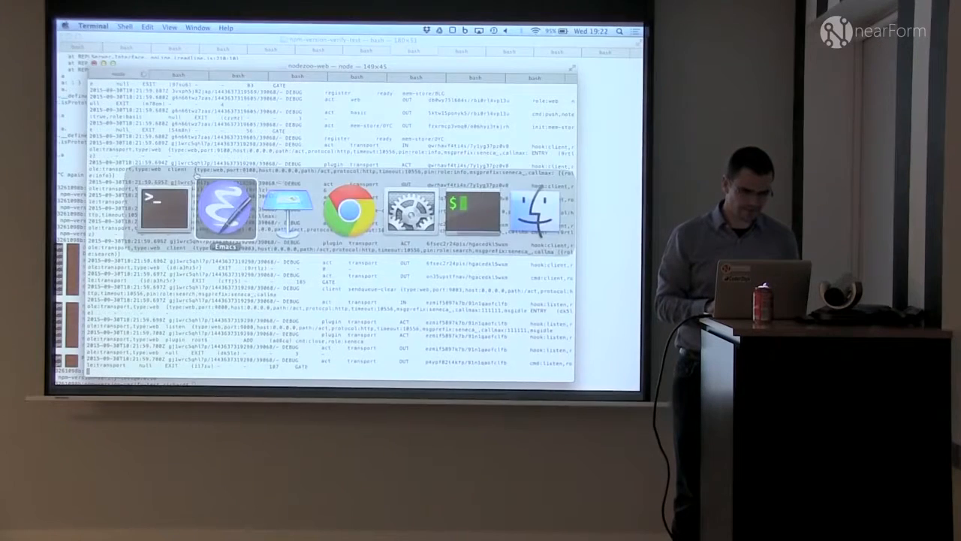
{"action": "left_click", "coordinate": [350, 209]}
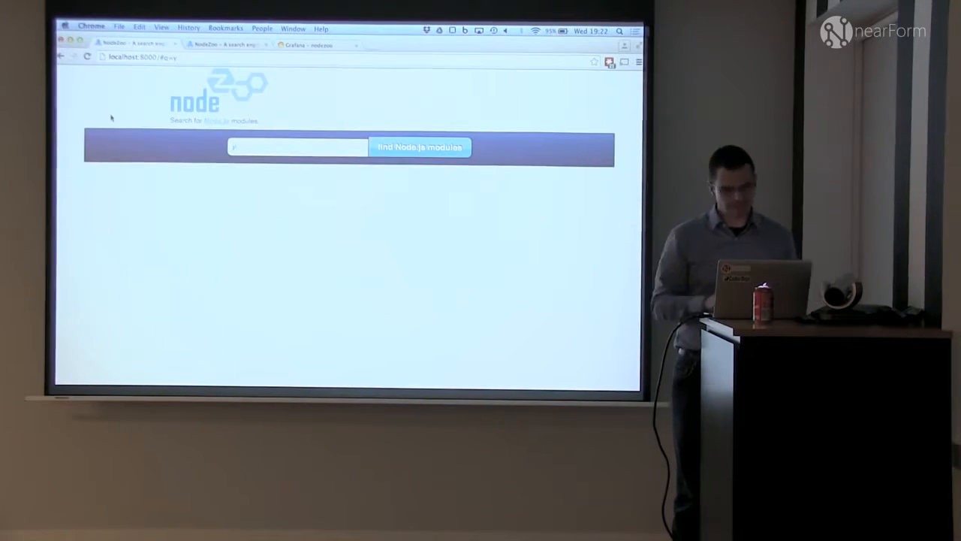
- Run a NodeZoo search for Node.js modules matching 'foo'
{"action": "type", "text": "sd"}
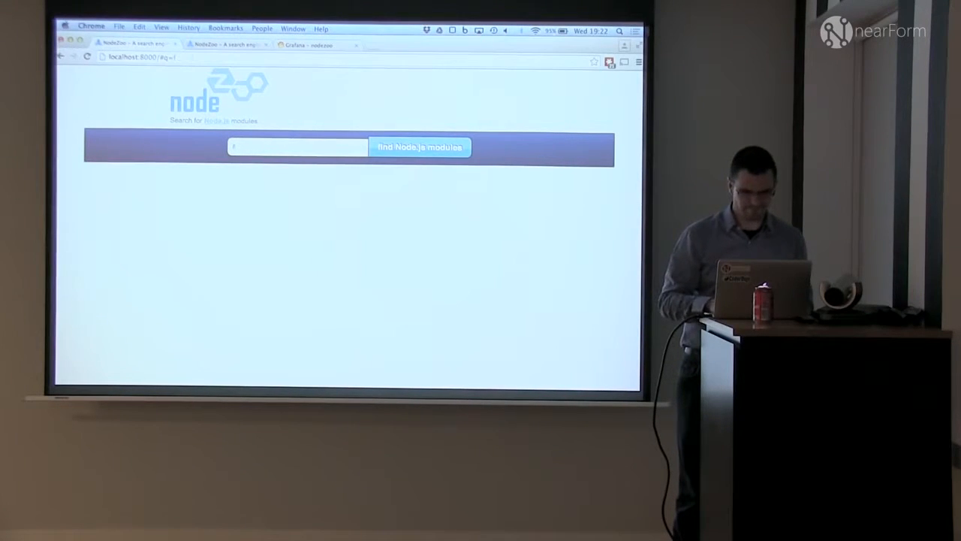
{"action": "type", "text": "foo"}
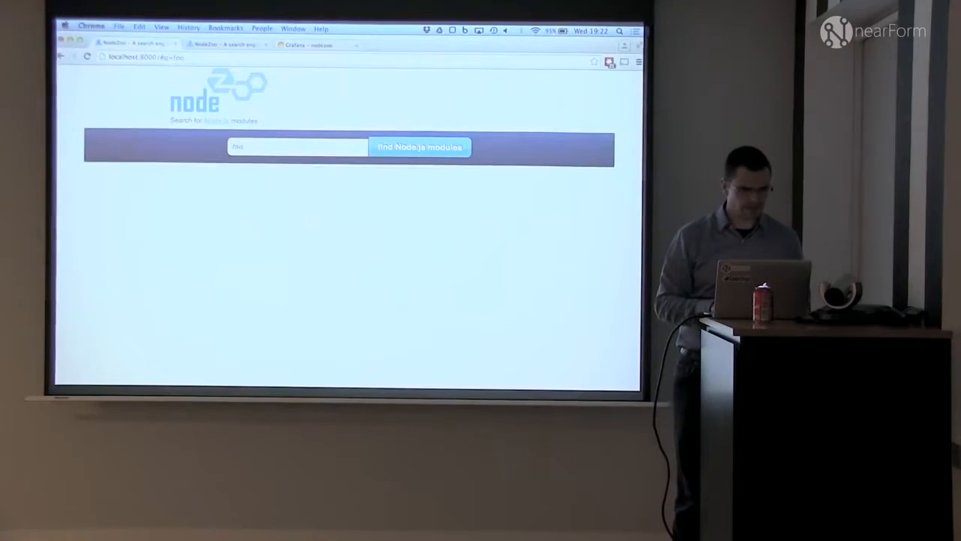
{"action": "left_click", "coordinate": [419, 146]}
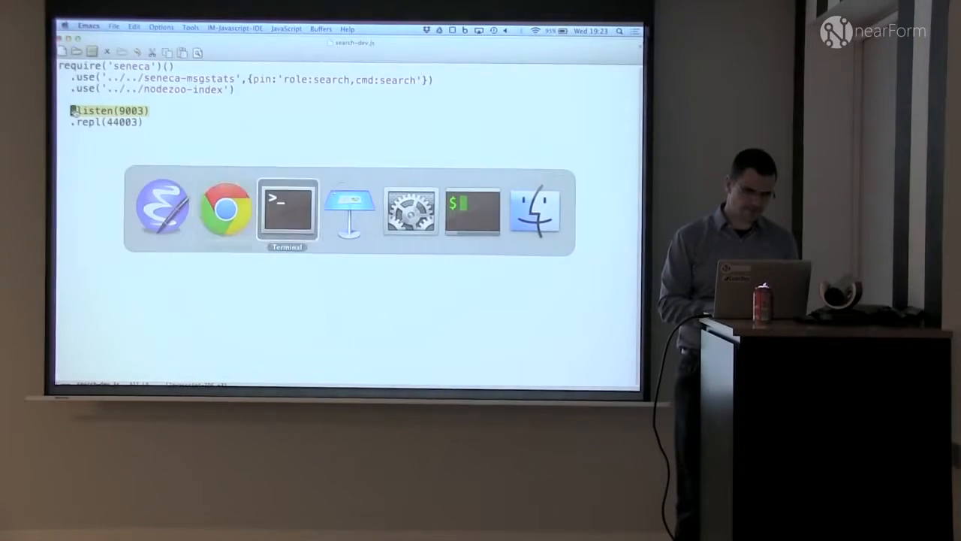
- Return to the terminal to work in the npm-version-verify-test project folder
{"action": "left_click", "coordinate": [285, 209]}
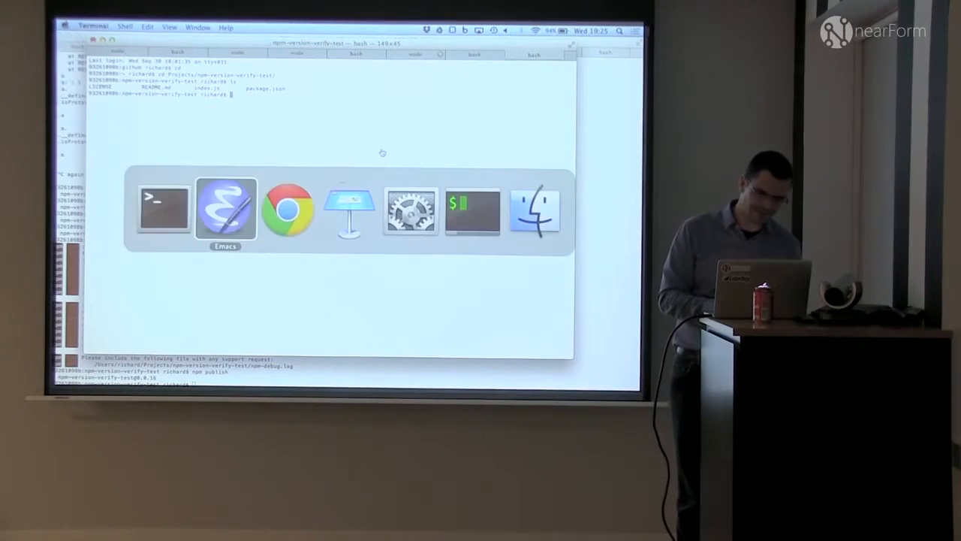
- Switch to Emacs to view the test module's package.json beside the service code
{"action": "left_click", "coordinate": [225, 209]}
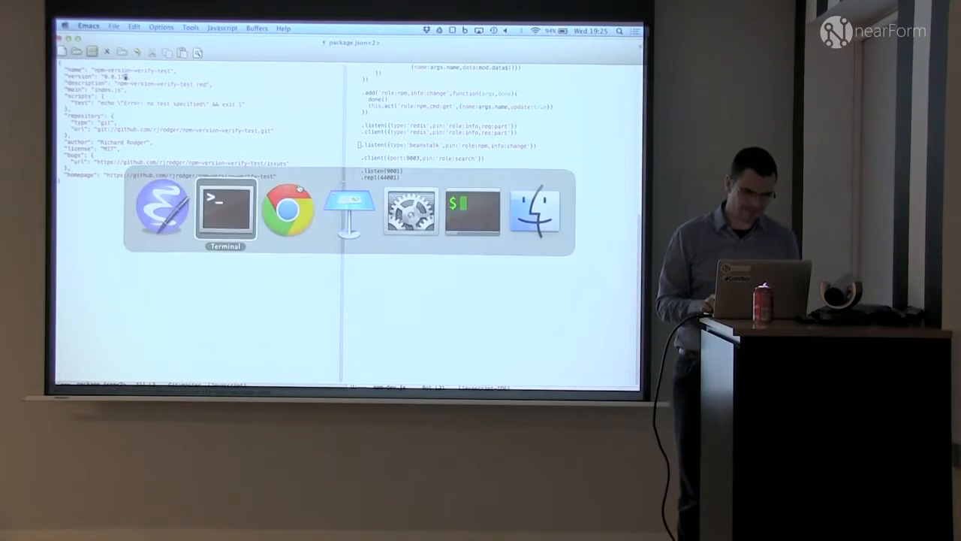
- Run npm publish in the npm-version-verify-test folder to release a new version
{"action": "left_click", "coordinate": [225, 210]}
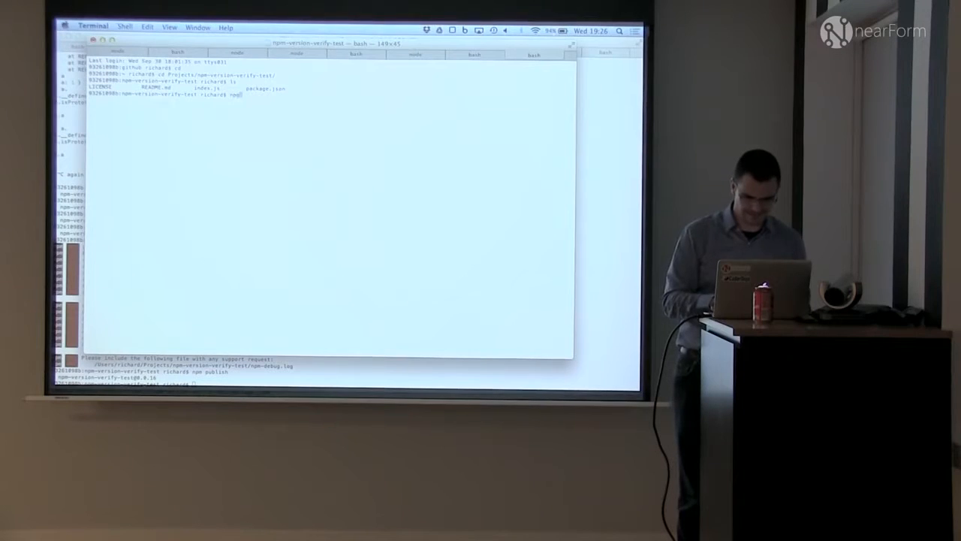
{"action": "type", "text": "npm publis"}
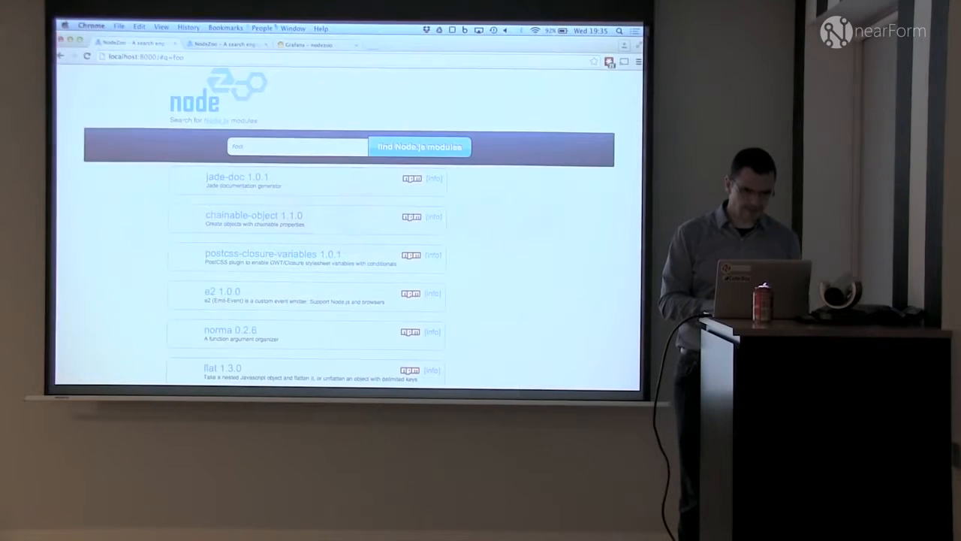
- Show the Grafana nodezoo dashboard charting message flow rates
{"action": "left_click", "coordinate": [326, 45]}
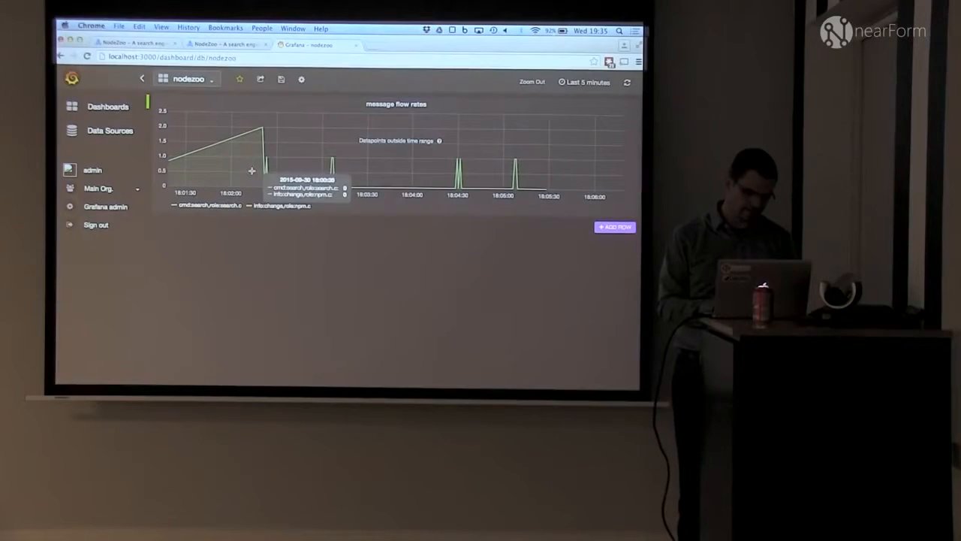
{"action": "mouse_move", "coordinate": [241, 216]}
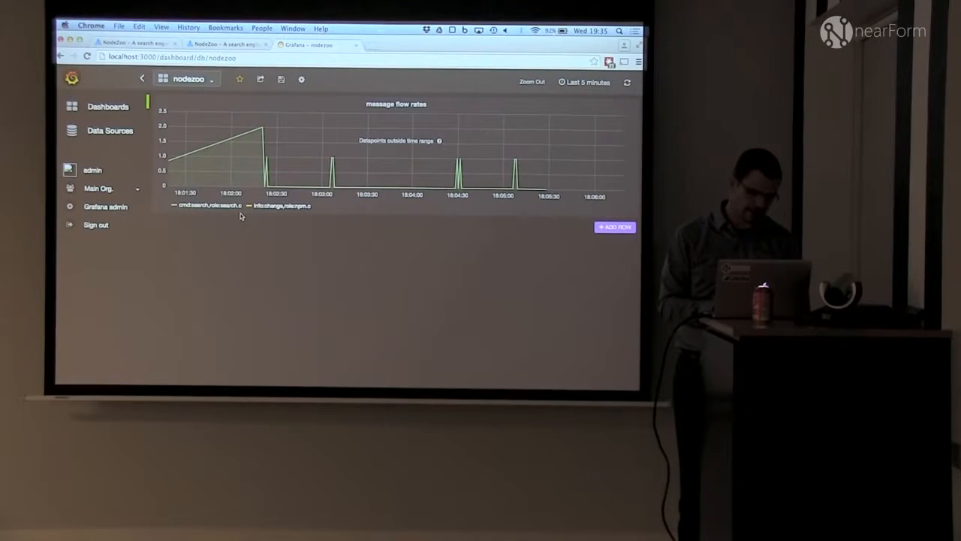